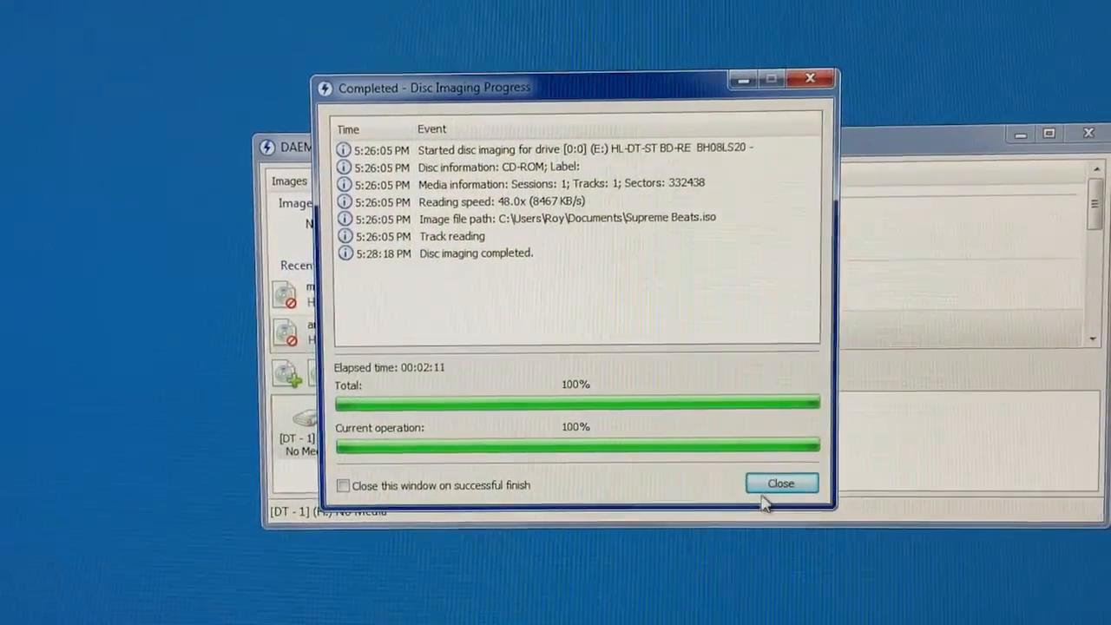
Step: Close the finished Disc Imaging Progress window for the Supreme Beats ISO
click(780, 482)
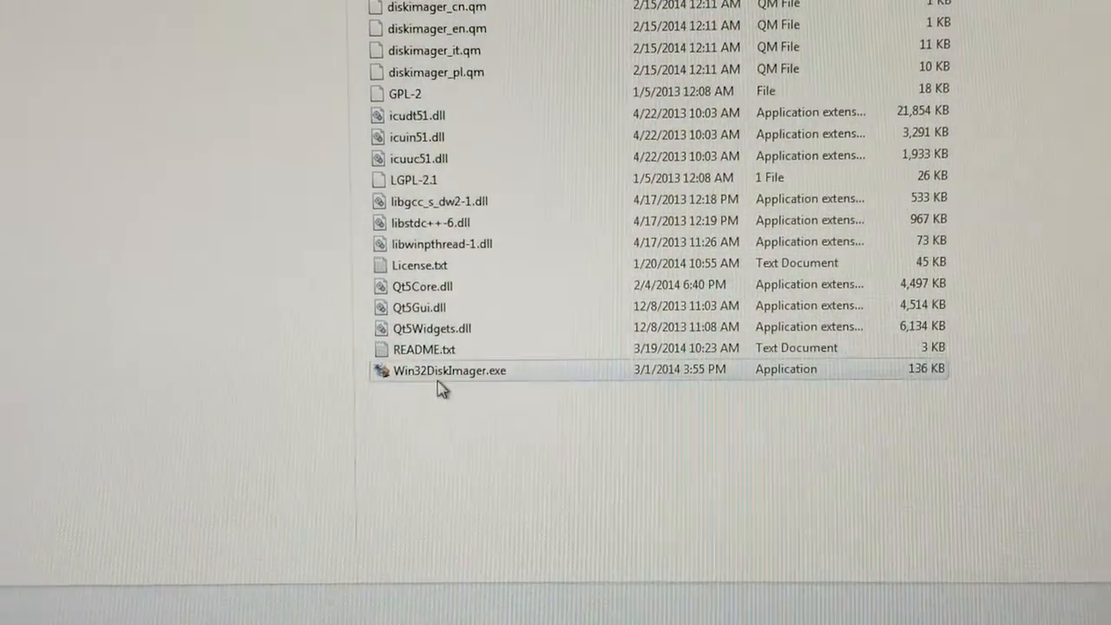
Step: Launch Win32DiskImager.exe and bring up the file menu for Supreme Beats.iso to rename it
double_click(448, 370)
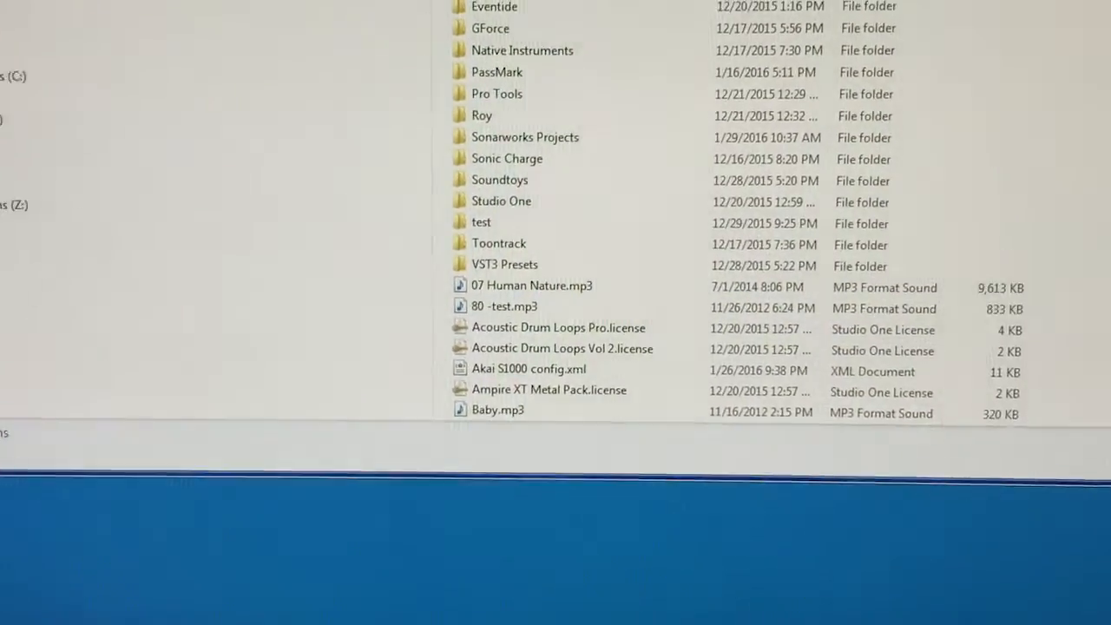
scroll(down, 3)
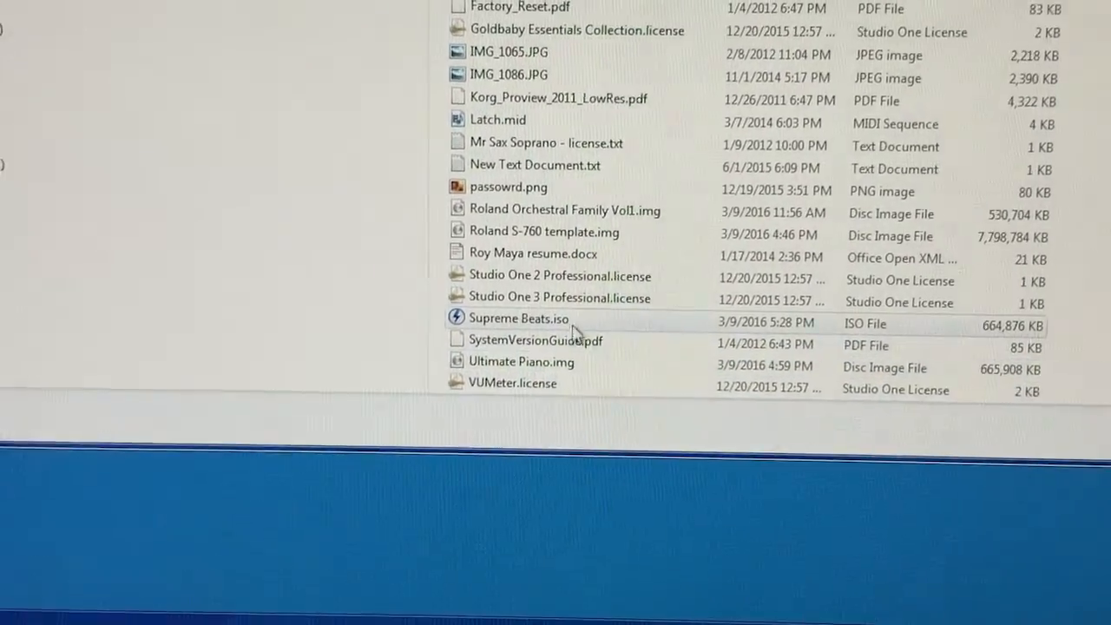
right_click(517, 319)
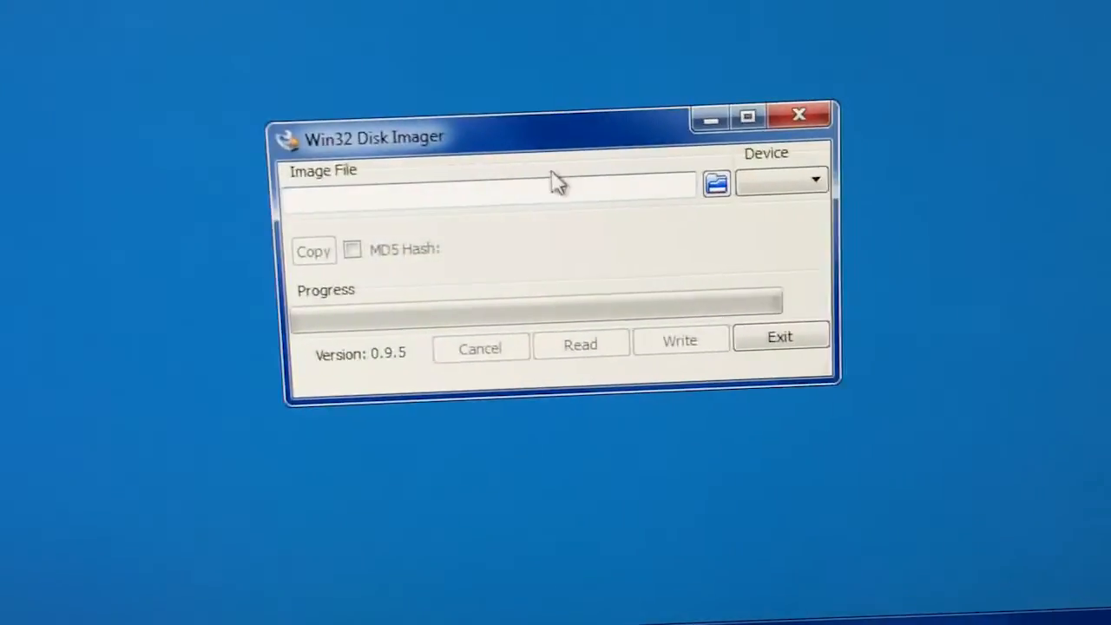
Step: Choose Supreme Beats.img from Documents as the image file to write
click(715, 184)
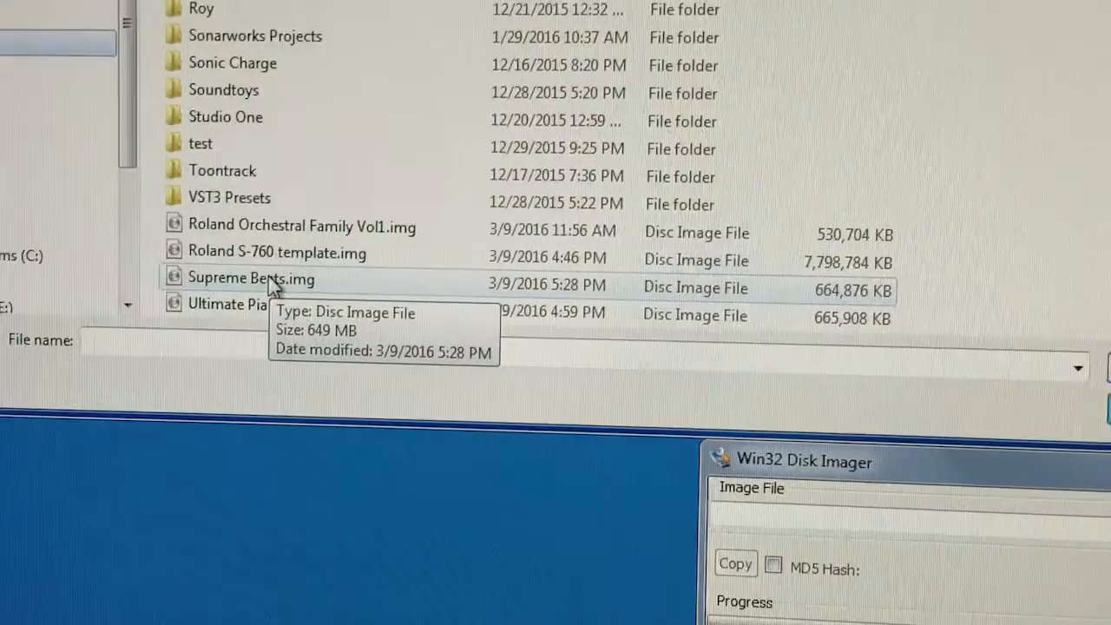
click(249, 277)
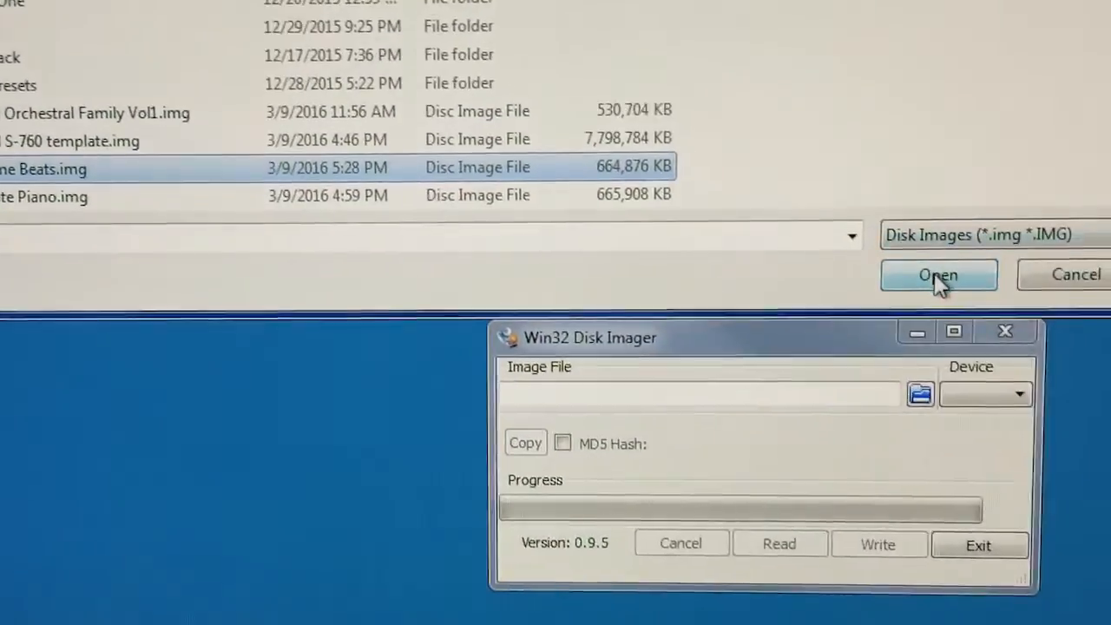
click(937, 274)
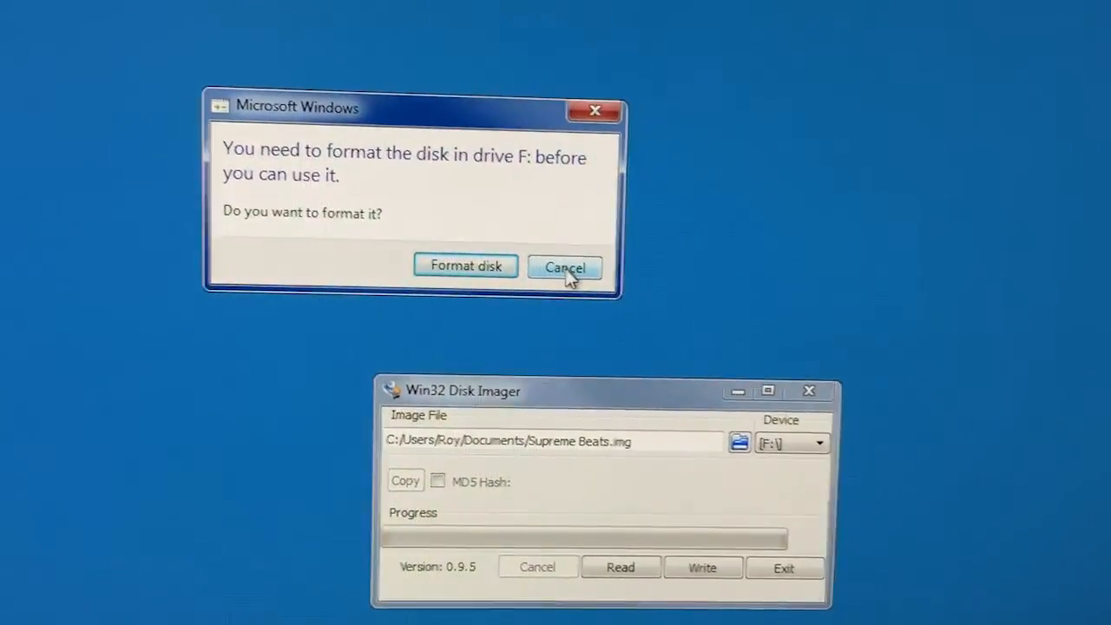
Step: Decline Windows' offer to format drive F:, keeping F:\ as the target device
click(564, 267)
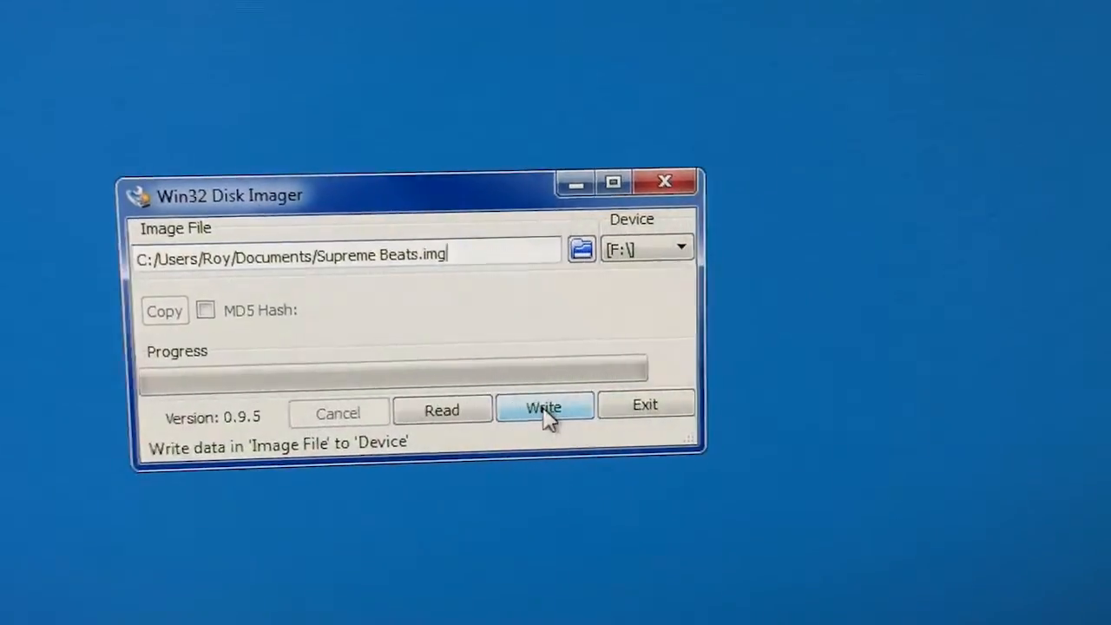
Step: Write Supreme Beats.img to drive F:, confirming the overwrite of the device
click(545, 408)
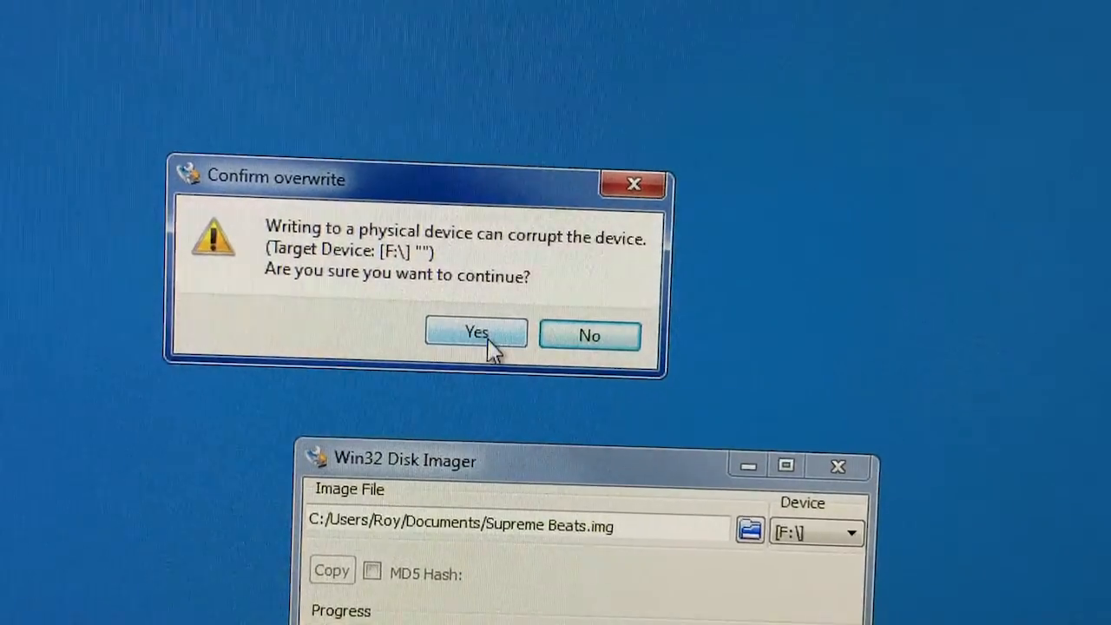
click(476, 333)
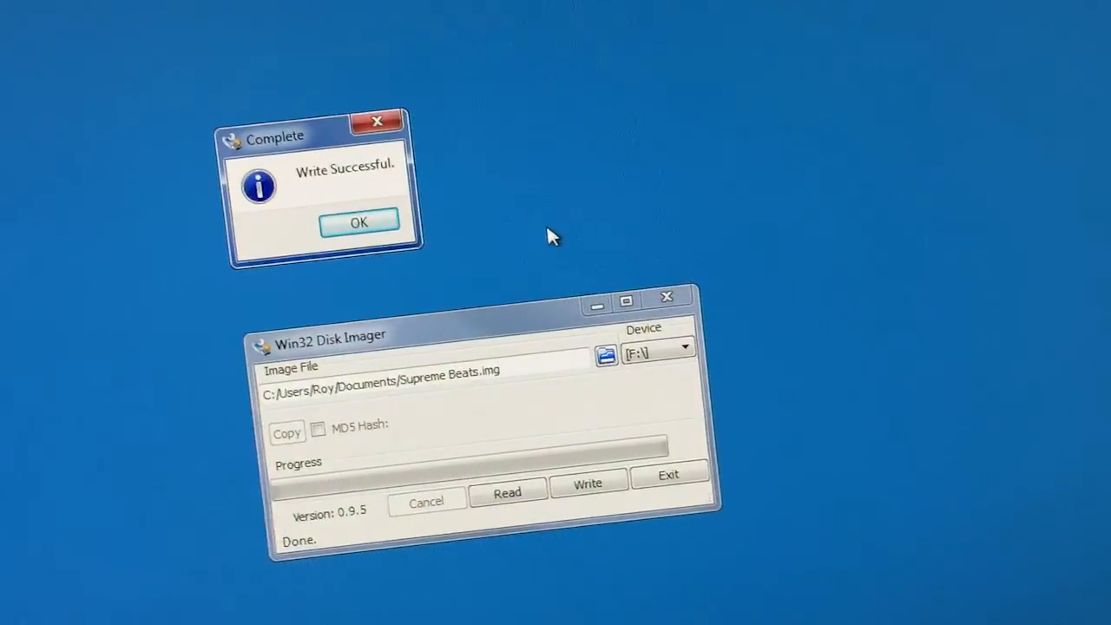
Step: Acknowledge the Write Successful message
click(357, 222)
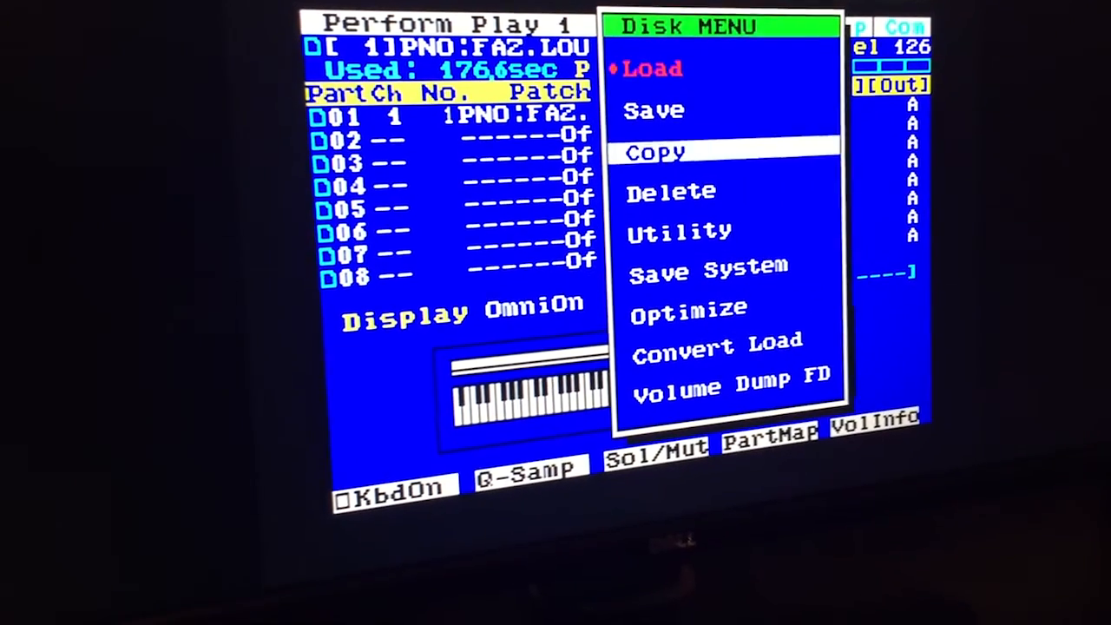
Step: Load from disk on the S-760 and start loading the marked Conga Basic file
click(653, 69)
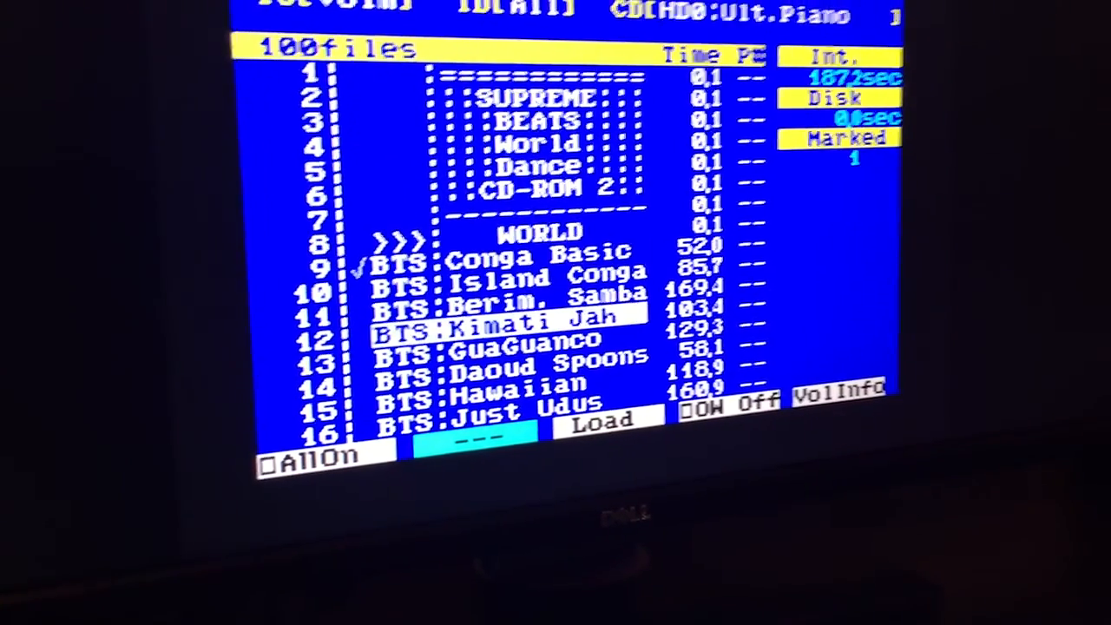
click(601, 423)
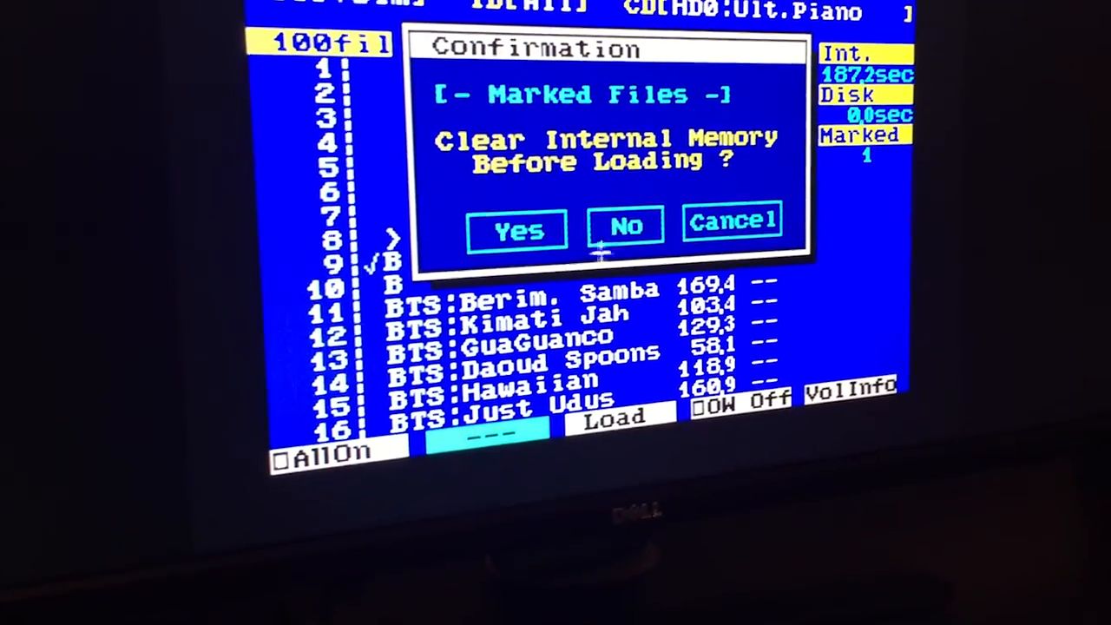